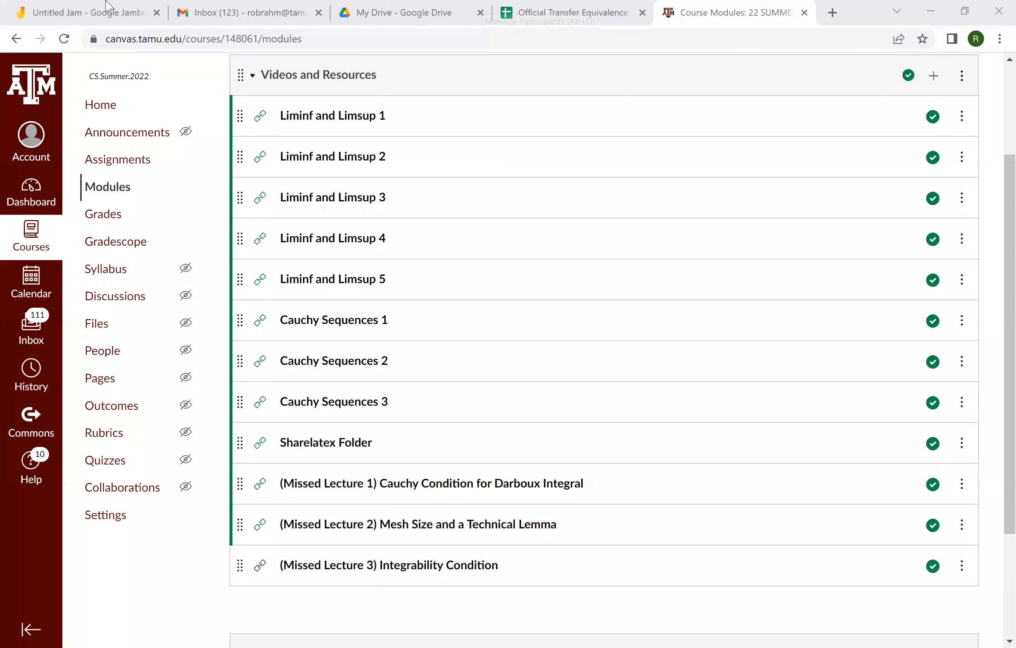
- Return to the Untitled Jam and add a fourth, blank frame after the proof
left_click(83, 12)
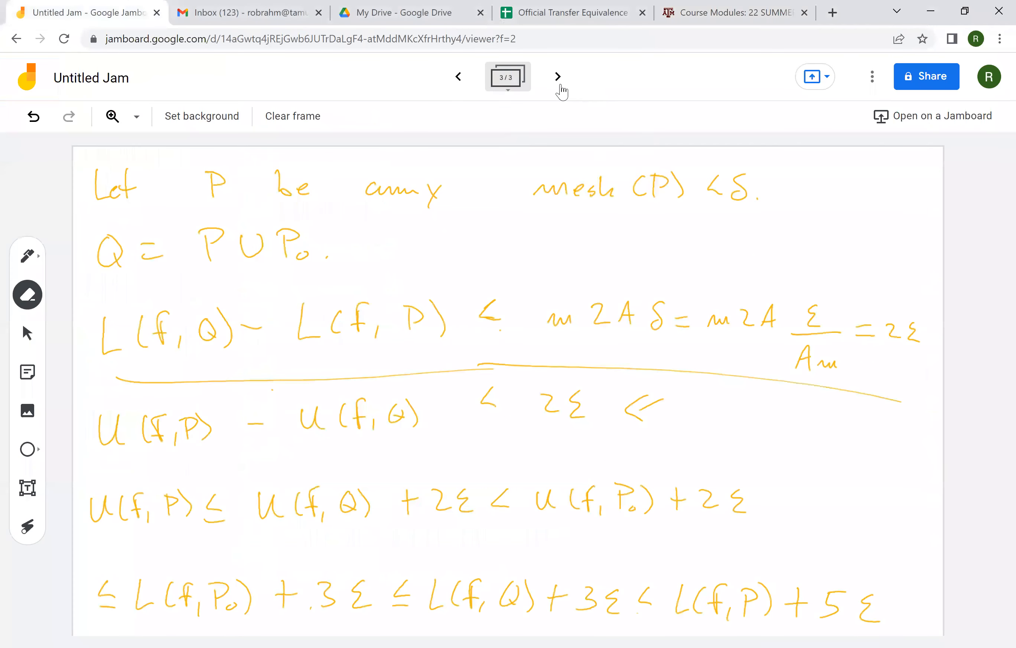
left_click(557, 76)
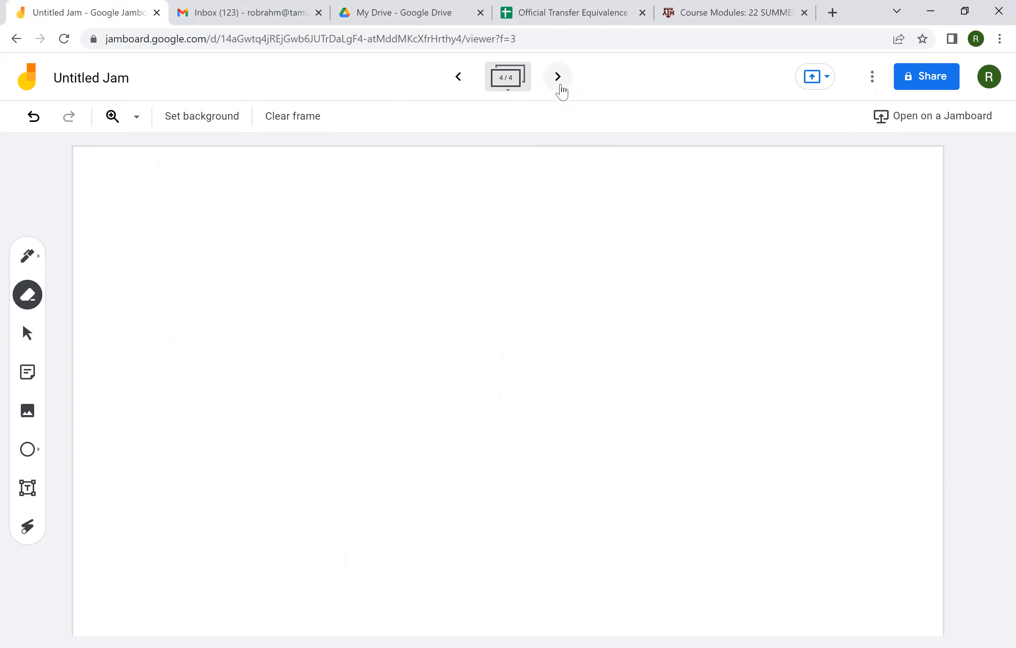
- Handwrite the DEFN heading and the sentence defining a tagged partition
left_click(28, 254)
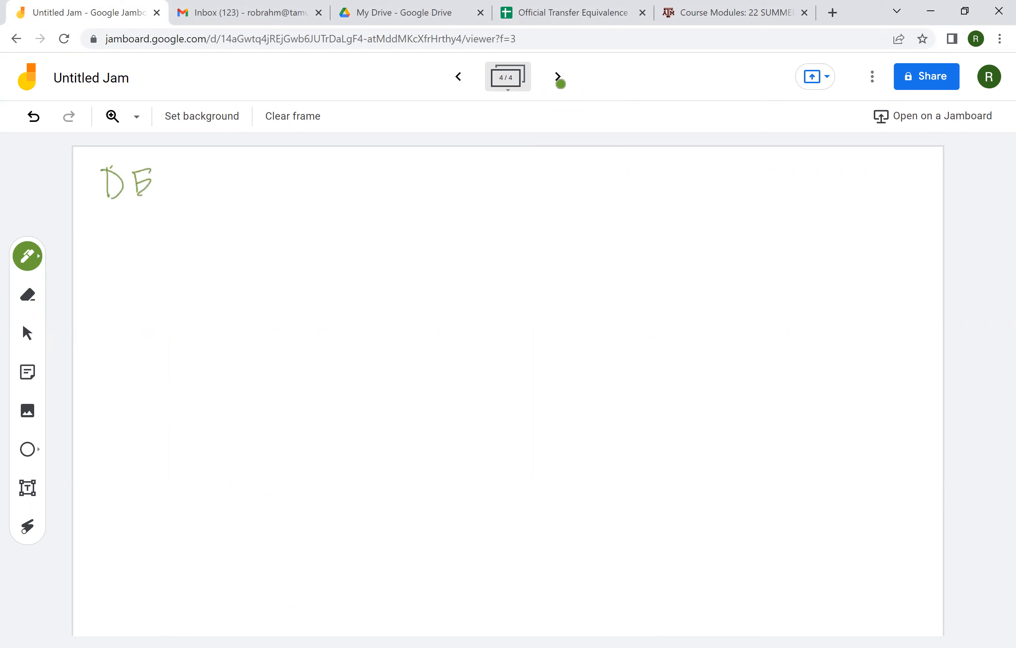
left_click_drag(155, 181, 227, 185)
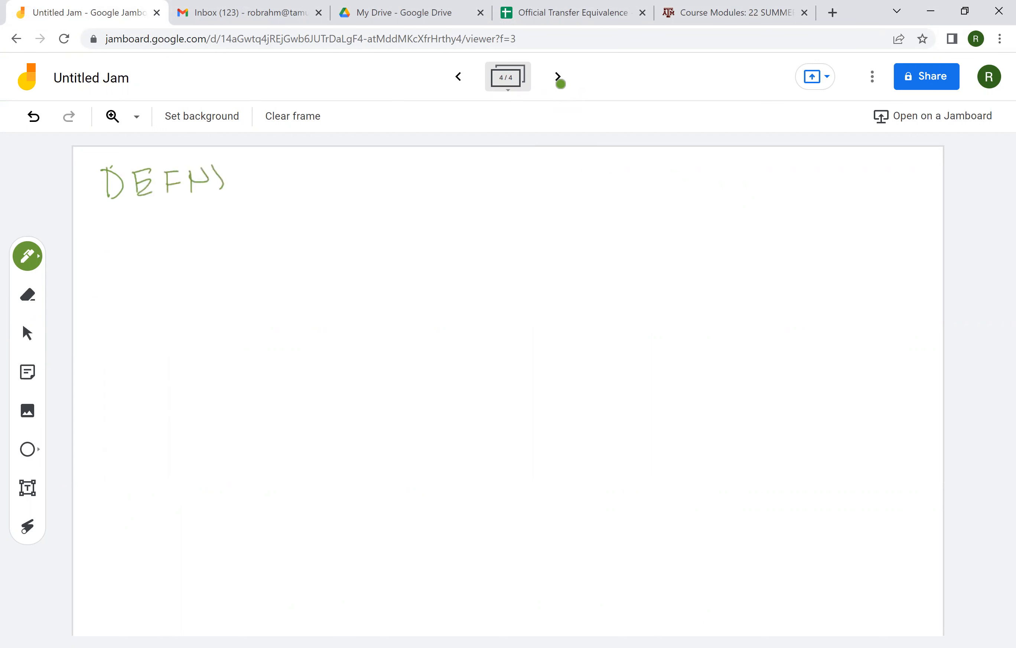
left_click_drag(272, 162, 366, 195)
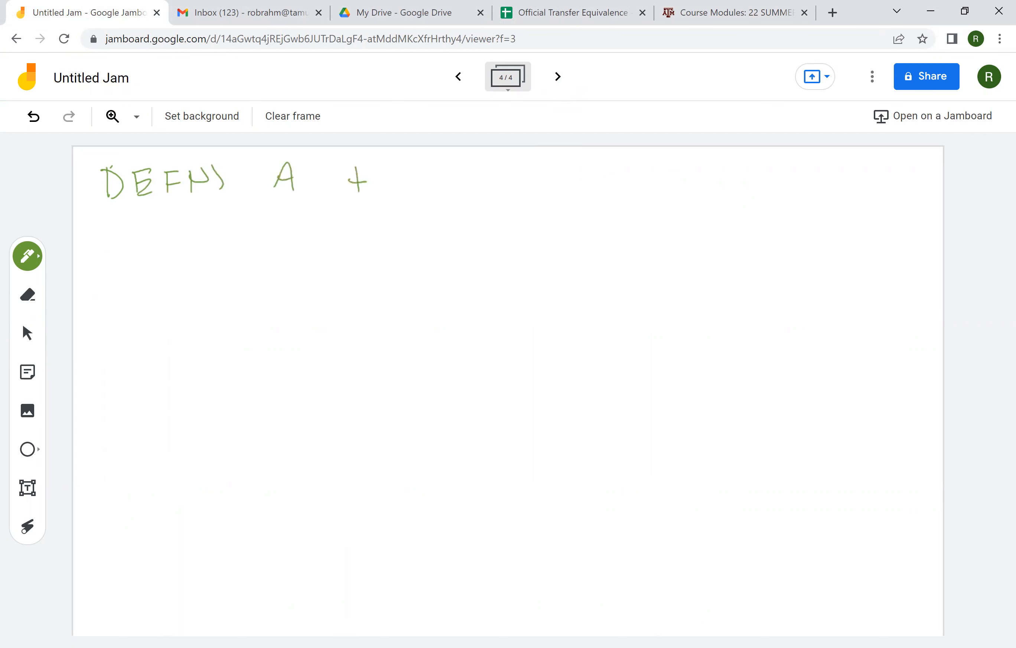
left_click_drag(347, 188, 438, 185)
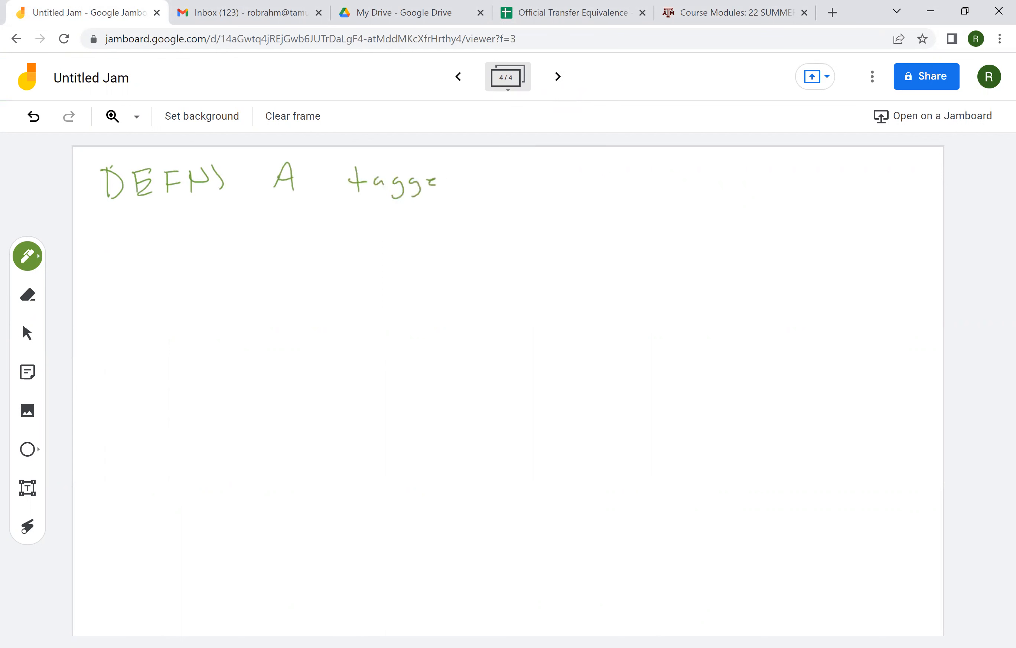
left_click_drag(428, 181, 544, 185)
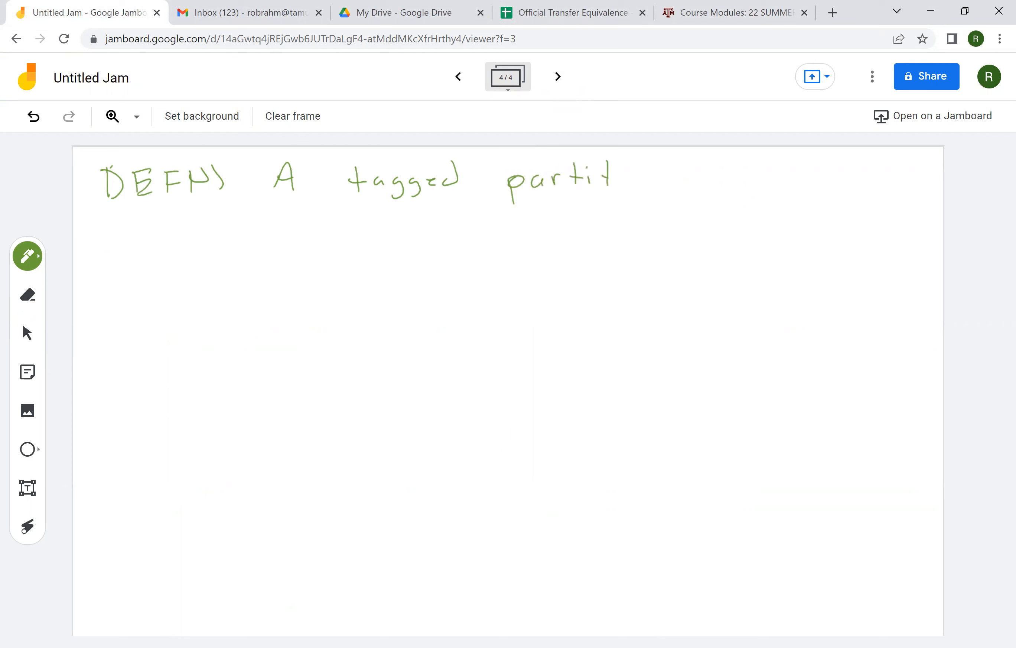
left_click_drag(610, 182, 710, 178)
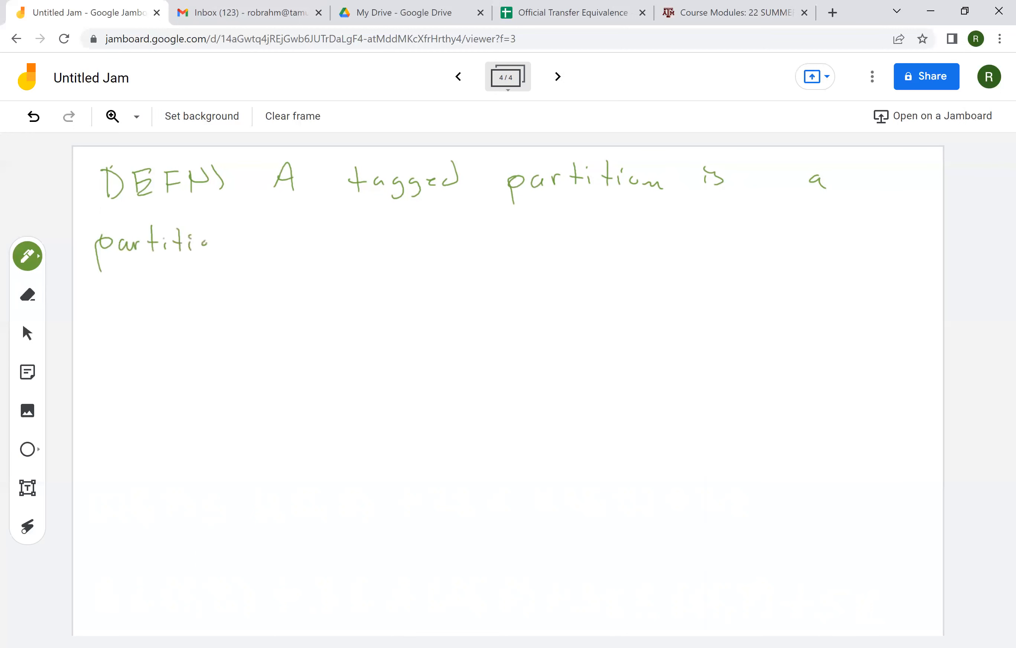
left_click_drag(283, 240, 330, 247)
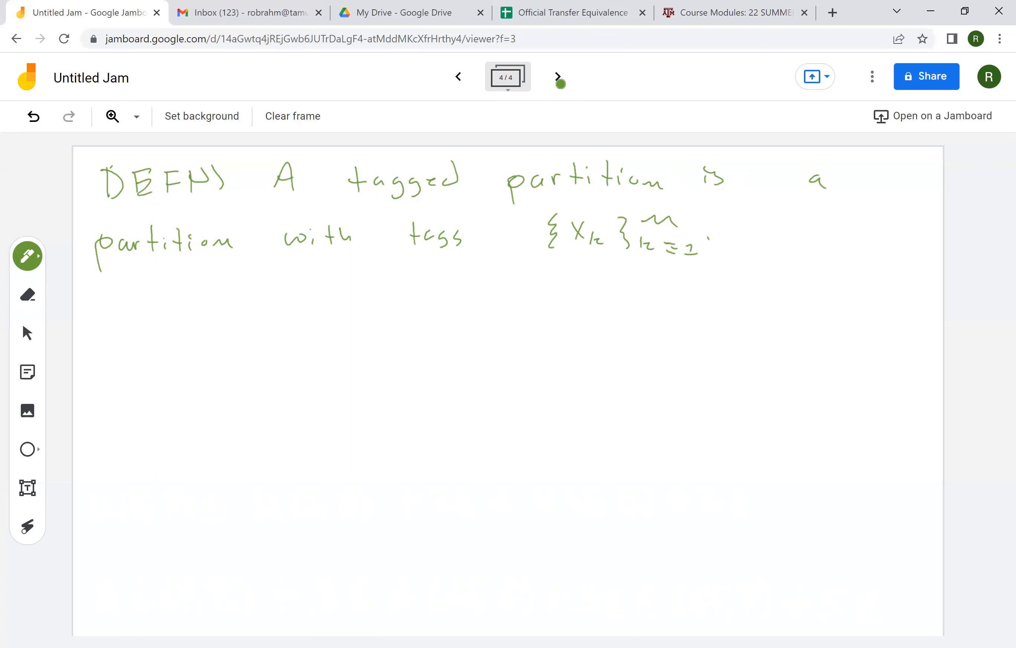
left_click(598, 223)
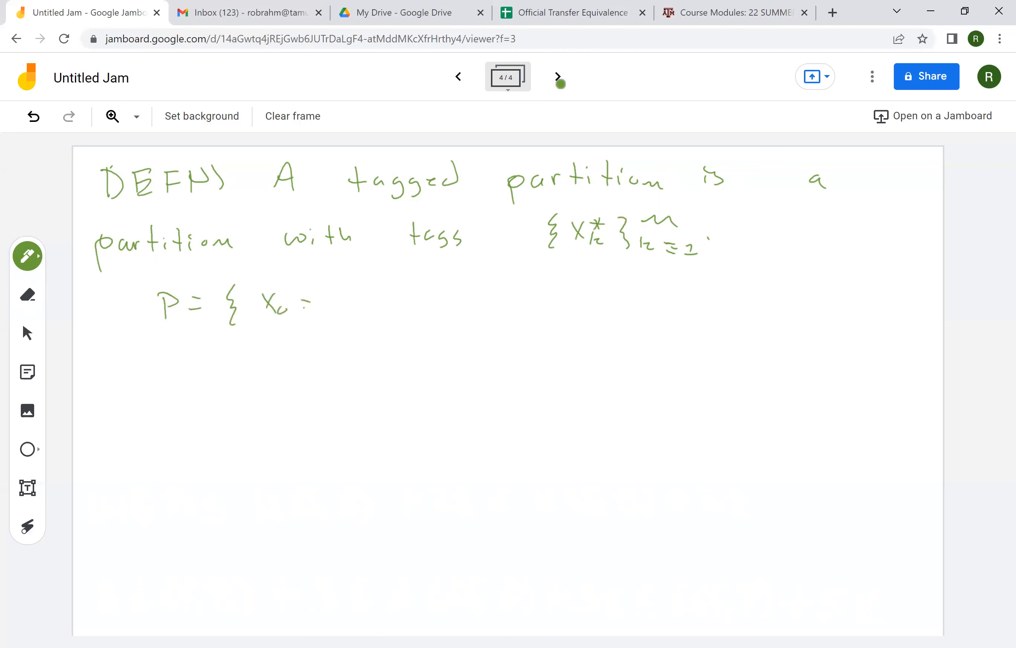
- Write the partition P with its points and the tag condition x*_k in [x_{k-1}, x_k]
left_click_drag(305, 301, 402, 302)
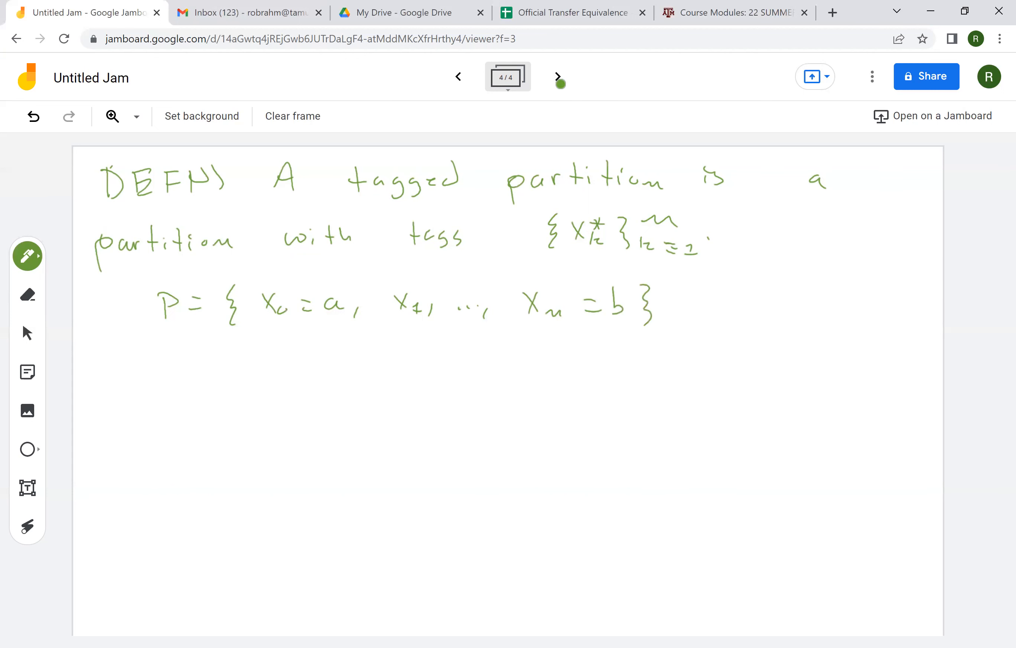
left_click_drag(211, 376, 234, 395)
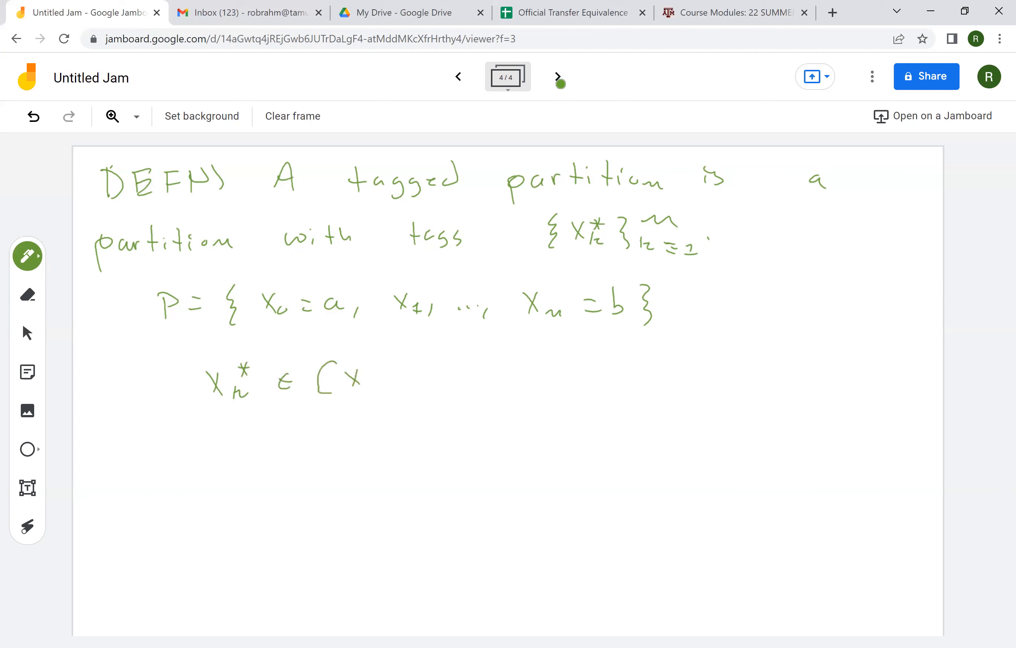
left_click_drag(363, 382, 388, 390)
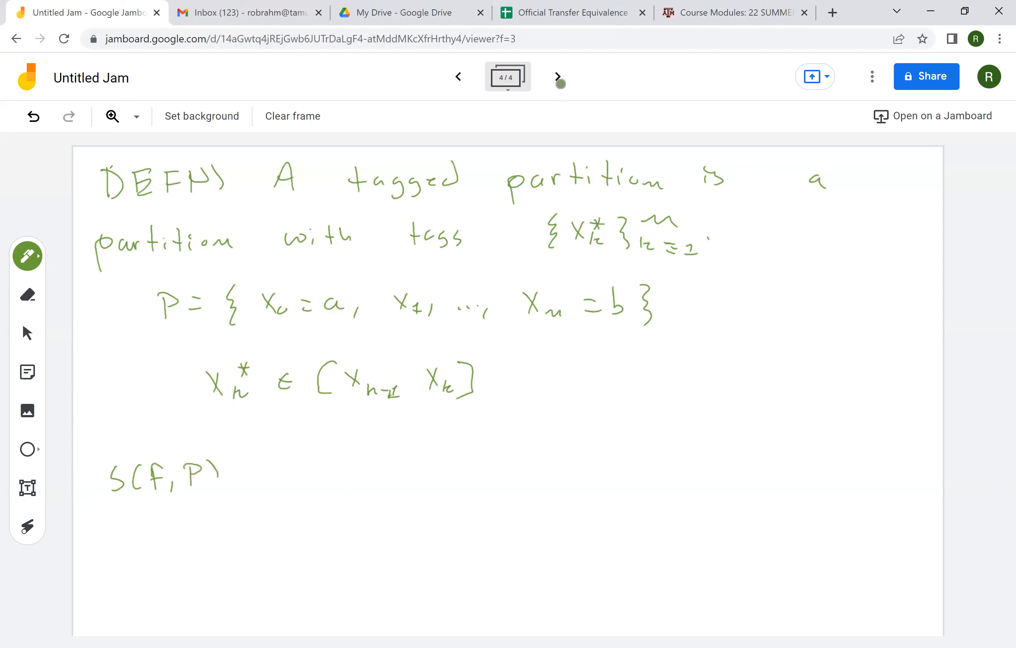
- Write S(f,P) = Σ_{k=1}^n f(x*_k)(x_k − x_{k−1}) and add a fifth frame
left_click_drag(240, 474, 259, 473)
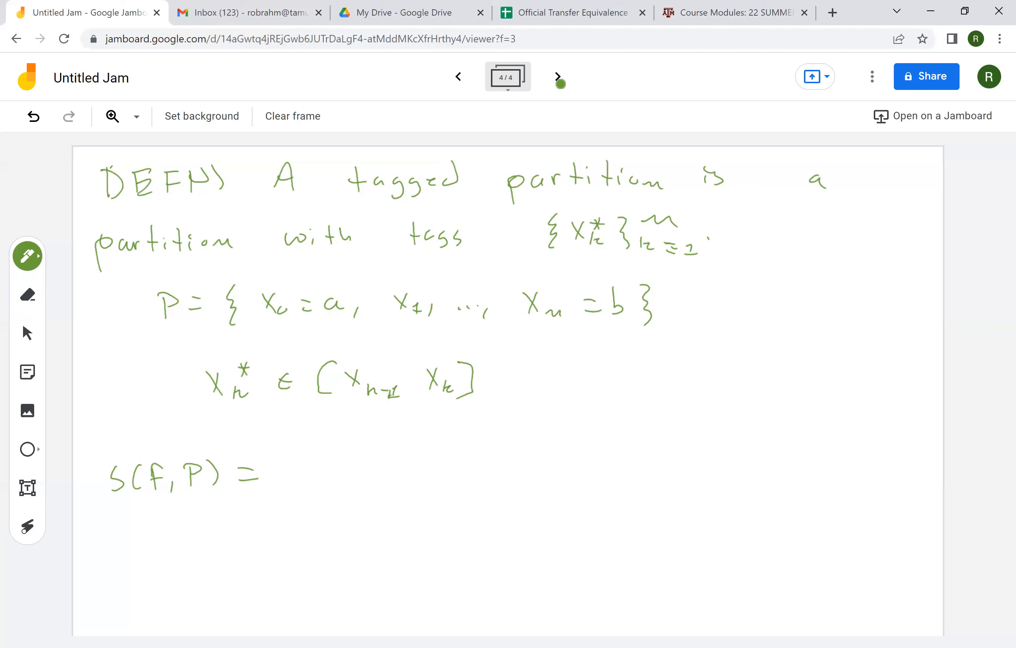
left_click_drag(315, 453, 347, 452)
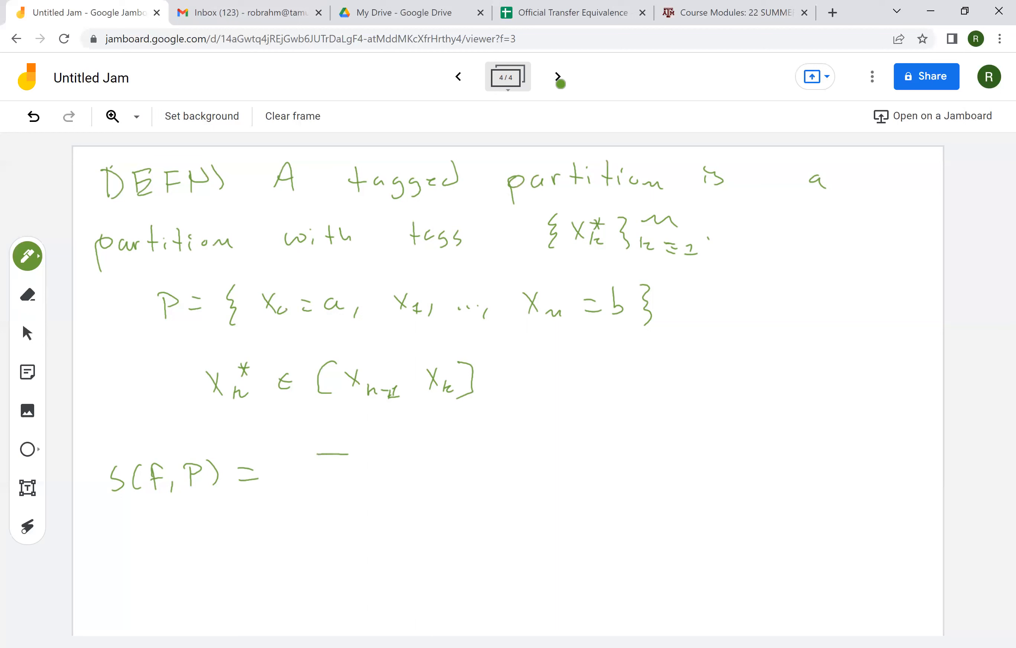
left_click_drag(324, 447, 333, 489)
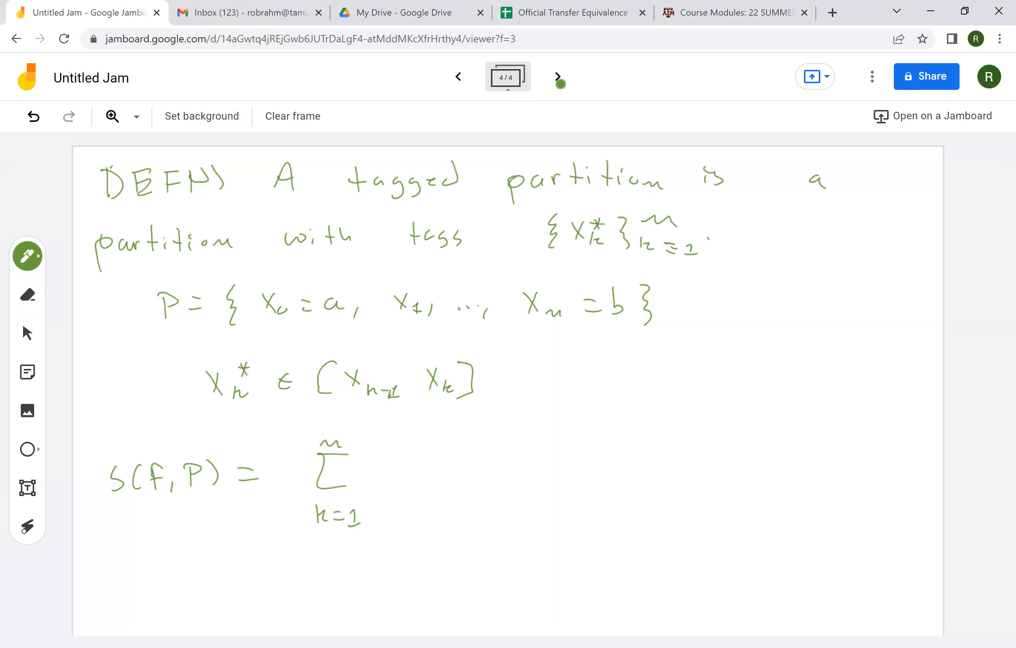
left_click_drag(381, 454, 430, 480)
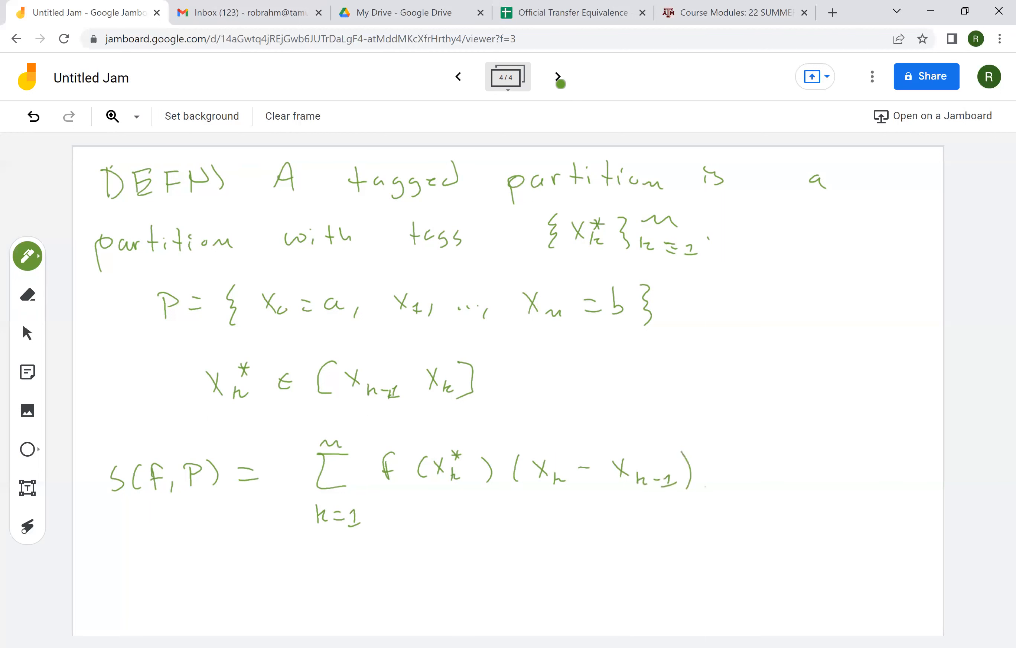
left_click(556, 77)
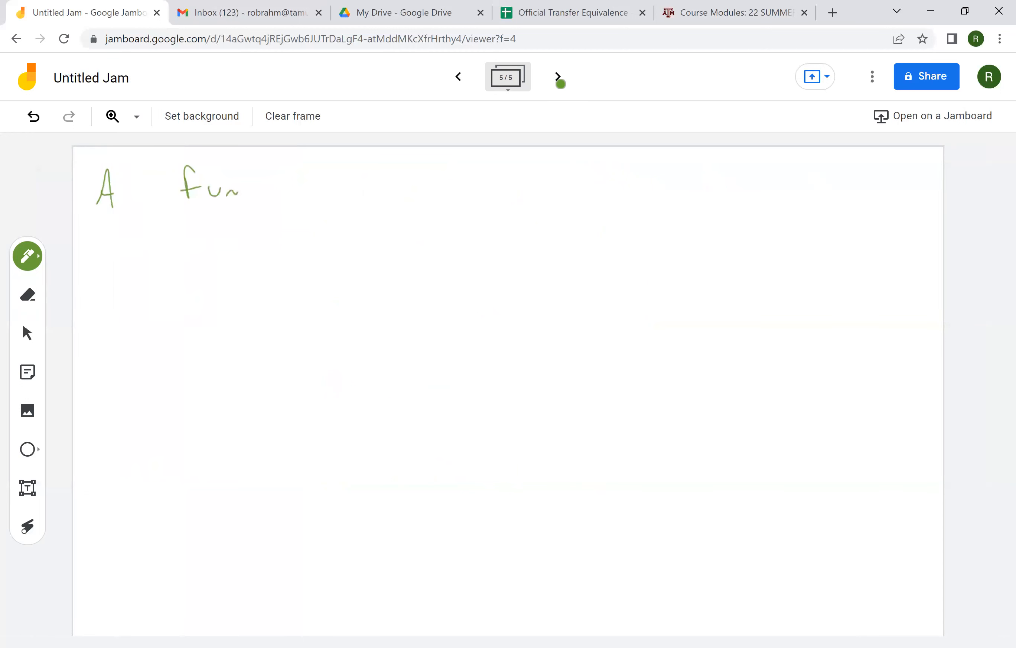
- Handwrite "A function is Riemann Int'able if there exists"
left_click_drag(228, 191, 298, 191)
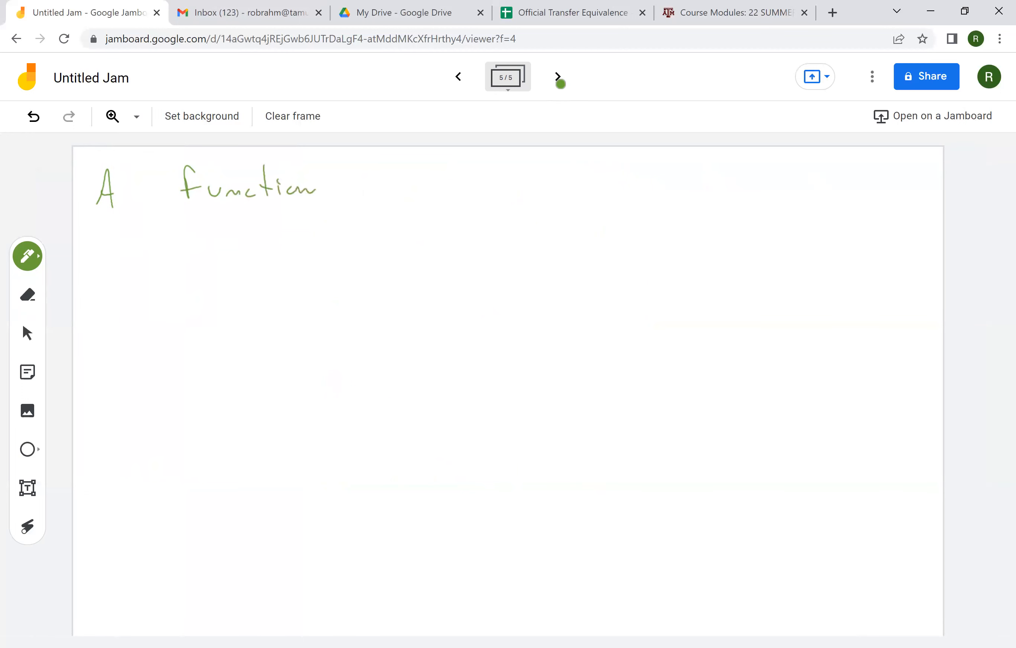
left_click_drag(402, 188, 512, 188)
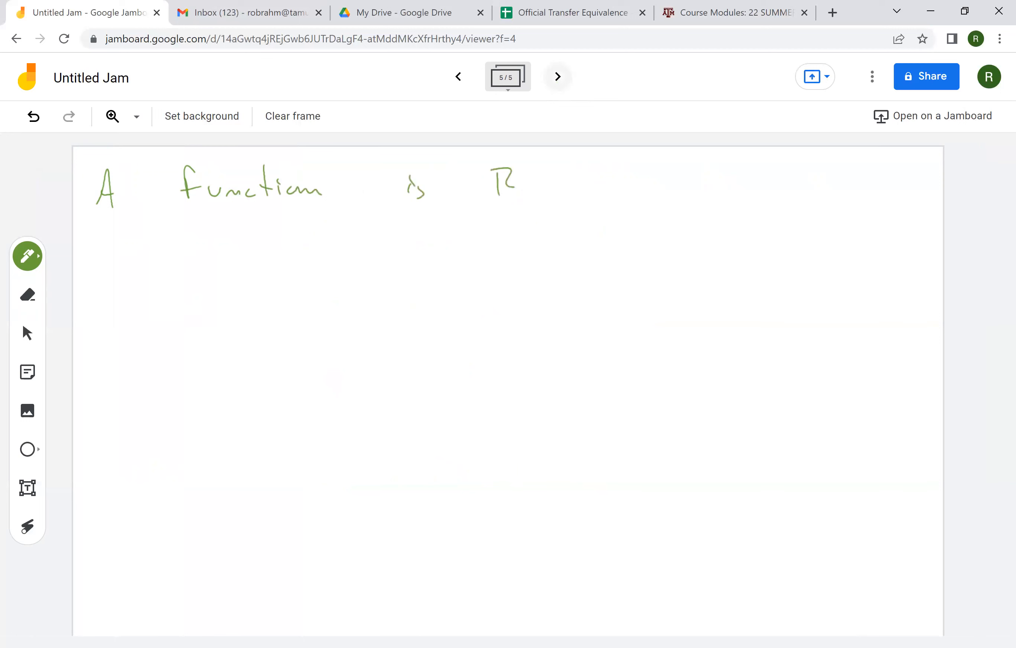
left_click_drag(512, 182, 603, 185)
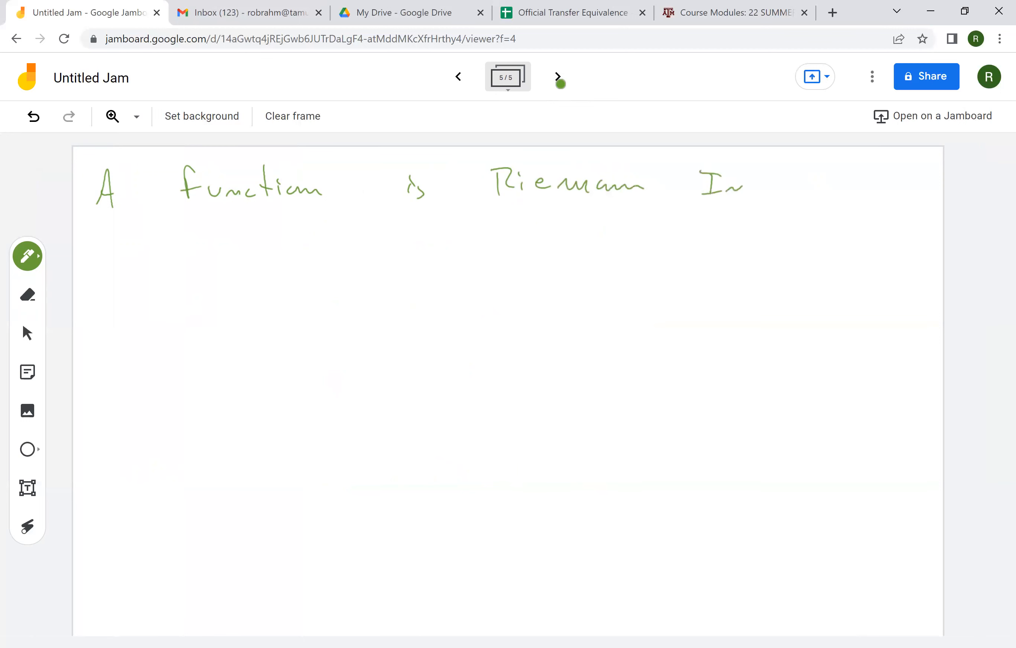
left_click_drag(707, 185, 829, 185)
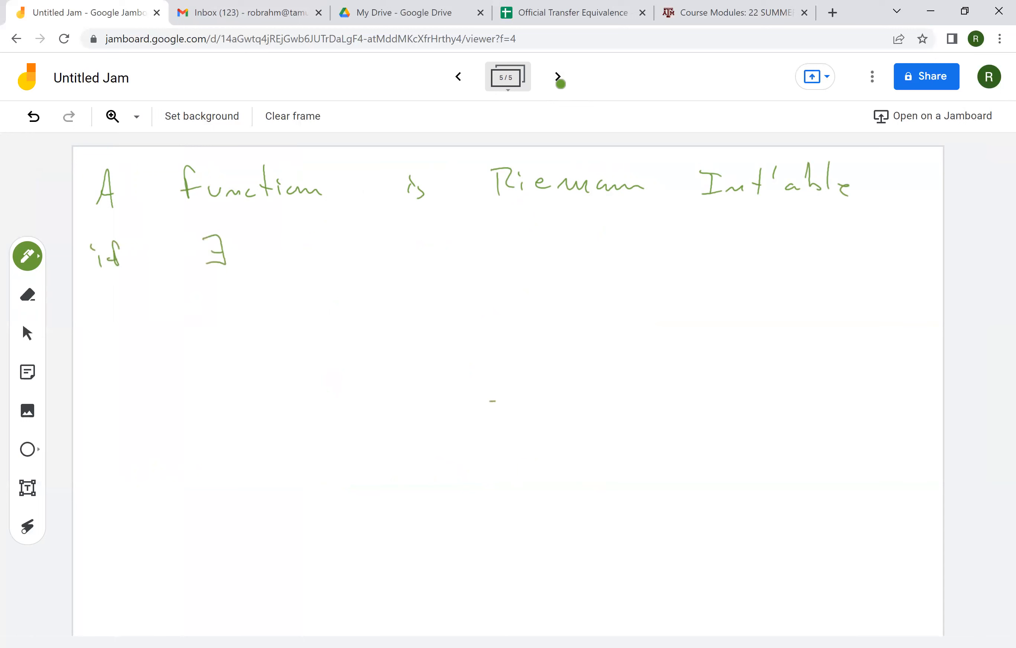
- Write "R∫ₐᵇf s.t. ∀ε>0 ∃δ s.t. mesh(P) <"
left_click_drag(323, 233, 340, 263)
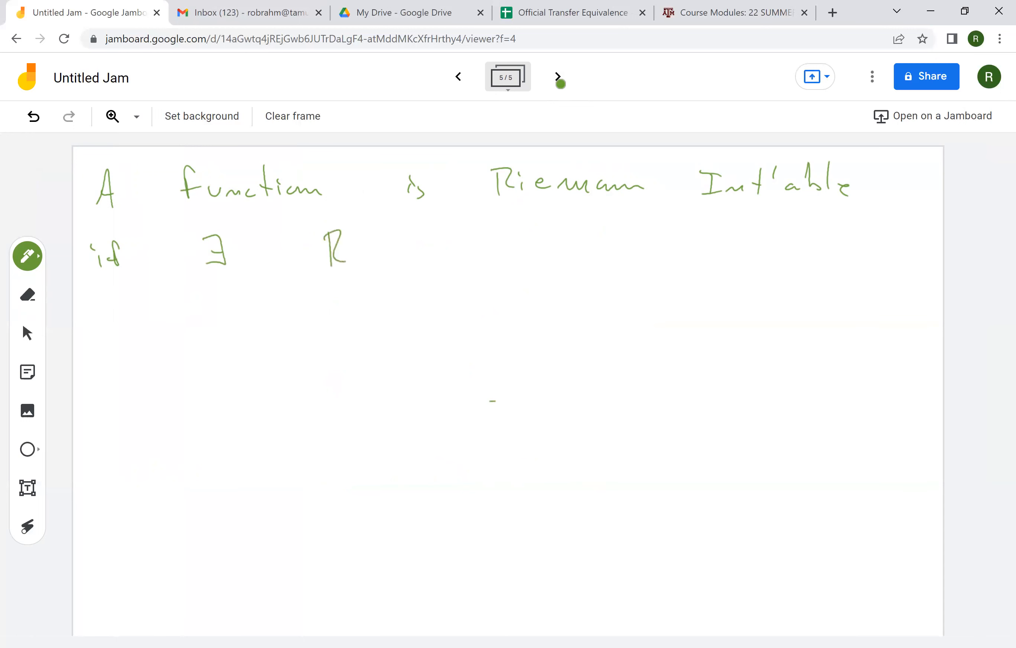
left_click_drag(363, 234, 388, 266)
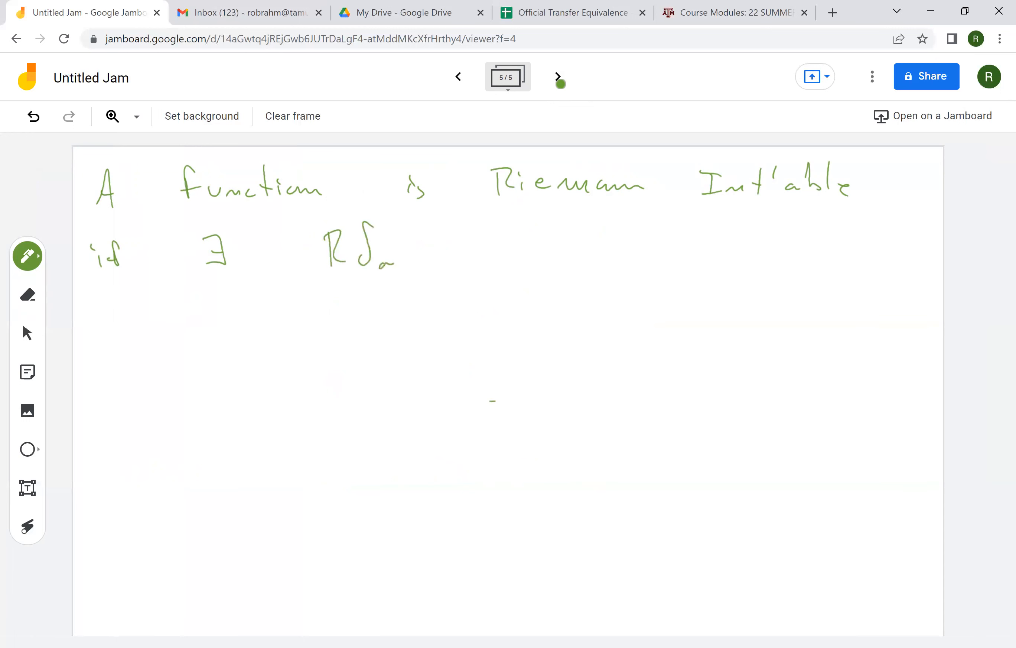
left_click_drag(388, 230, 422, 252)
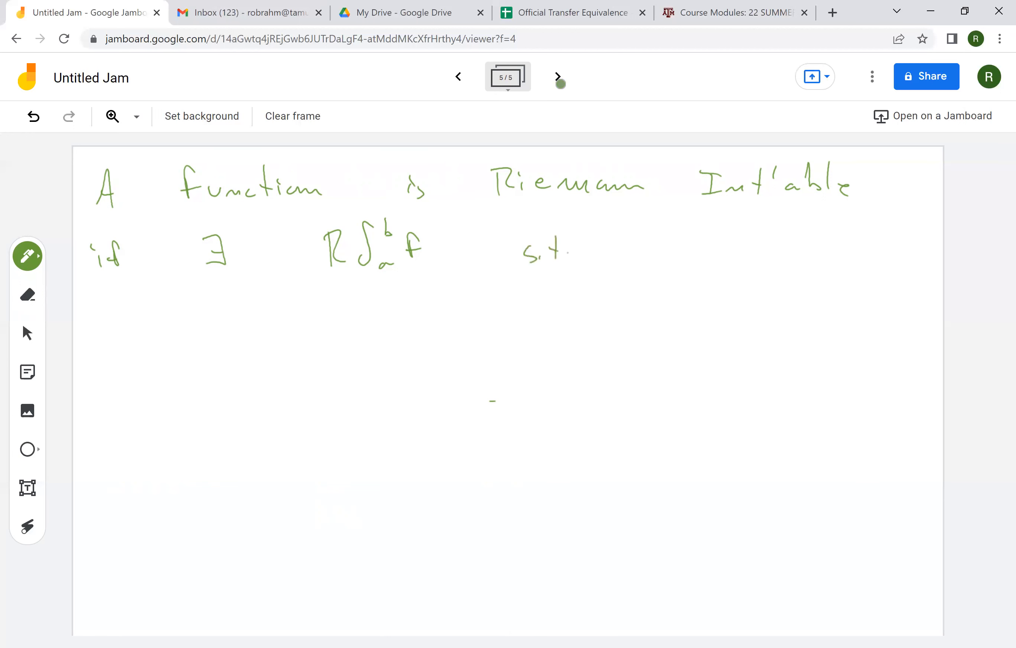
left_click_drag(642, 247, 739, 252)
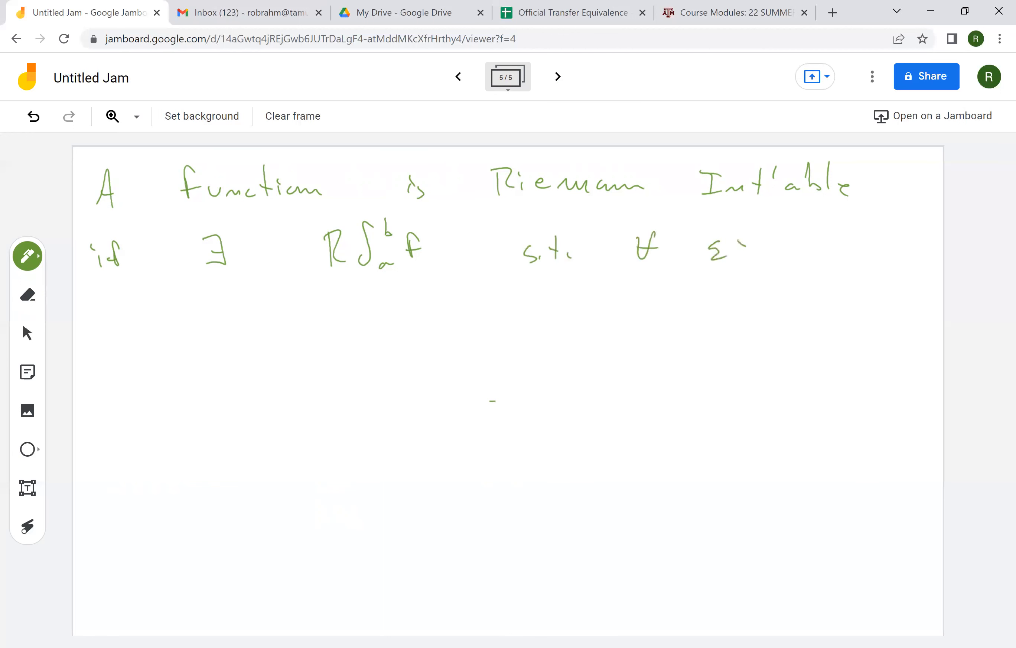
left_click_drag(739, 250, 775, 250)
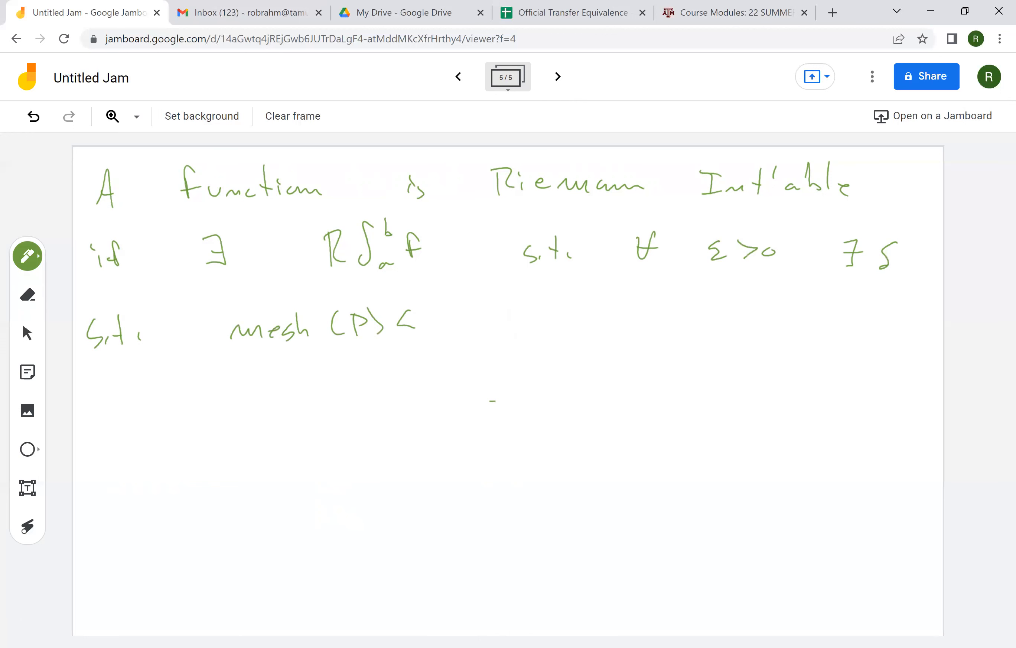
- Write "δ then |S(f,P) − R∫ₐᵇf| < ε", circle the inequality, and add a sixth frame
left_click_drag(430, 311, 612, 331)
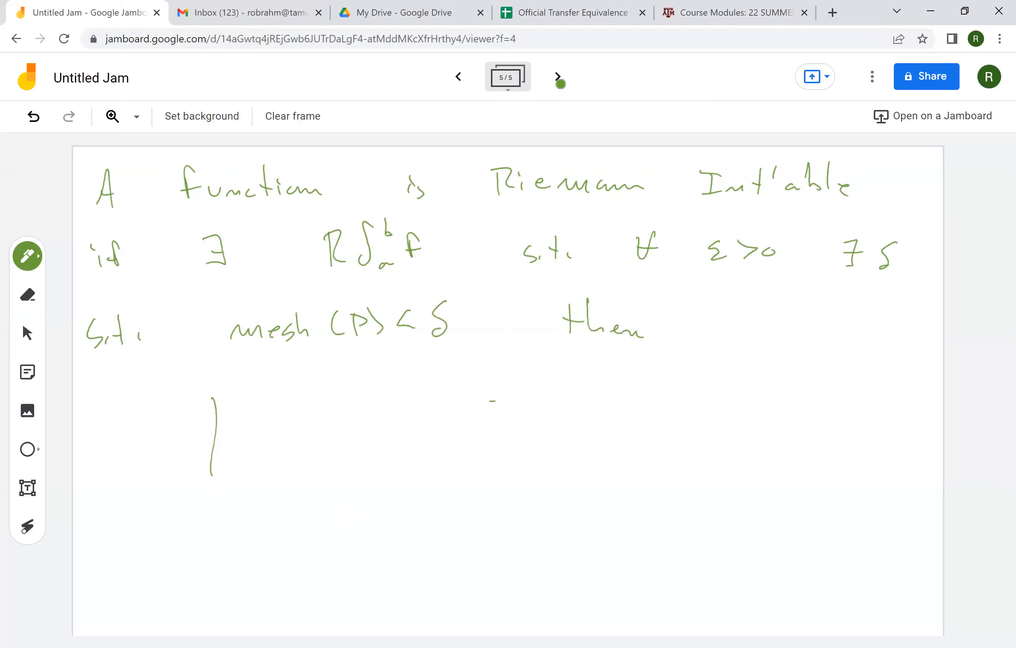
left_click(27, 295)
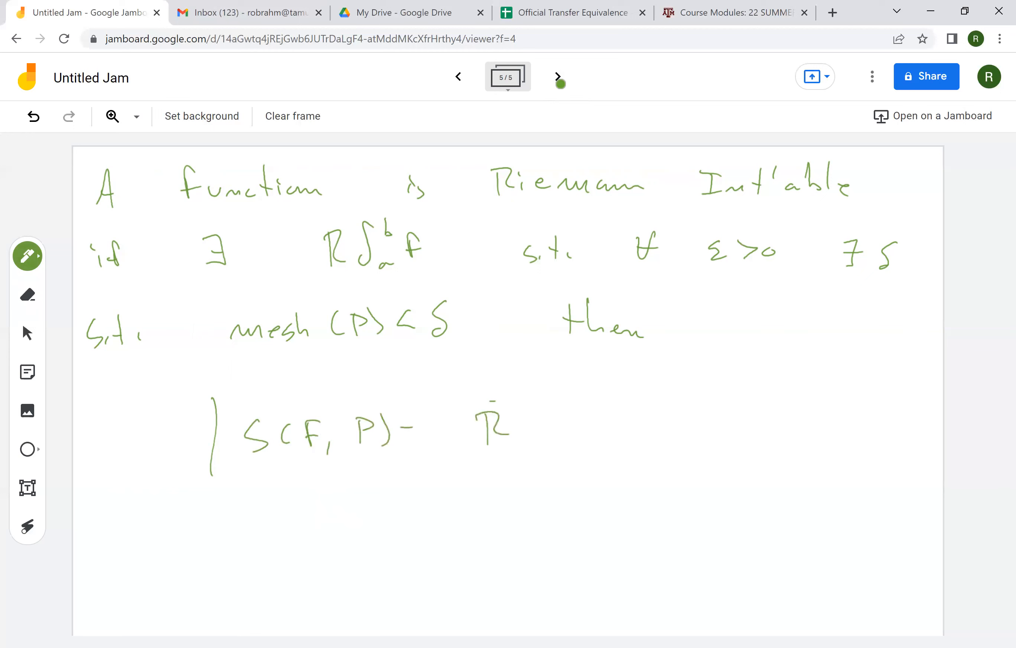
left_click_drag(525, 402, 564, 454)
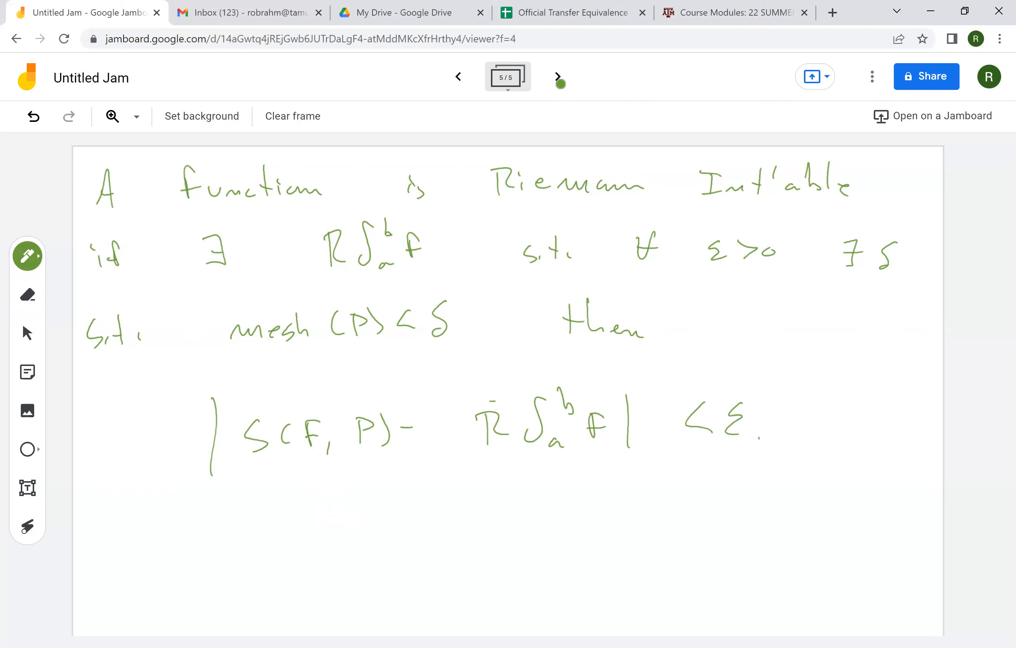
left_click_drag(644, 397, 759, 407)
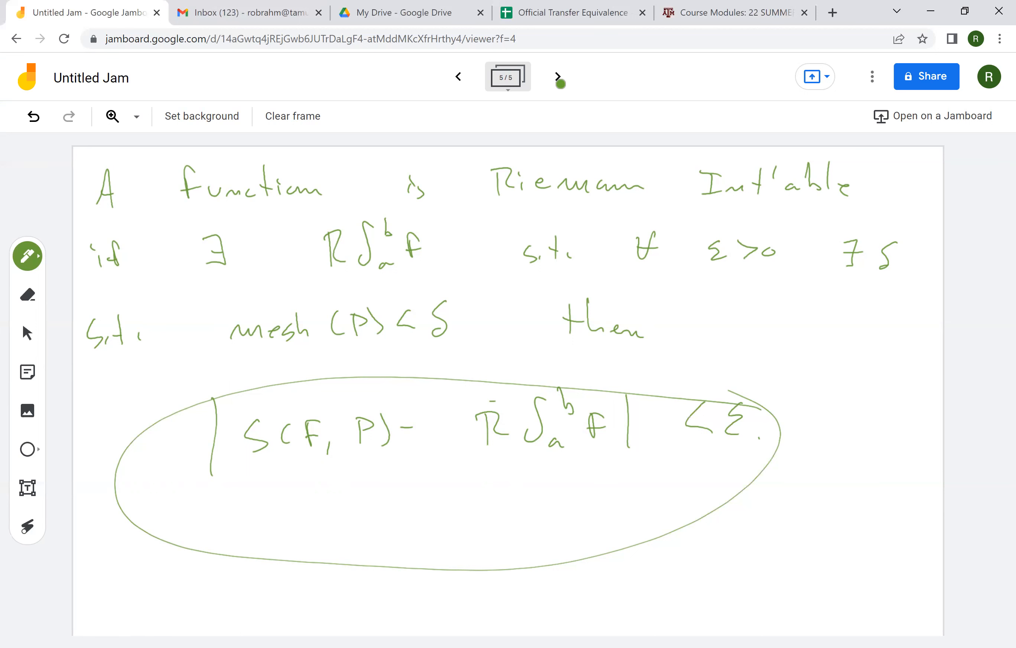
left_click(557, 77)
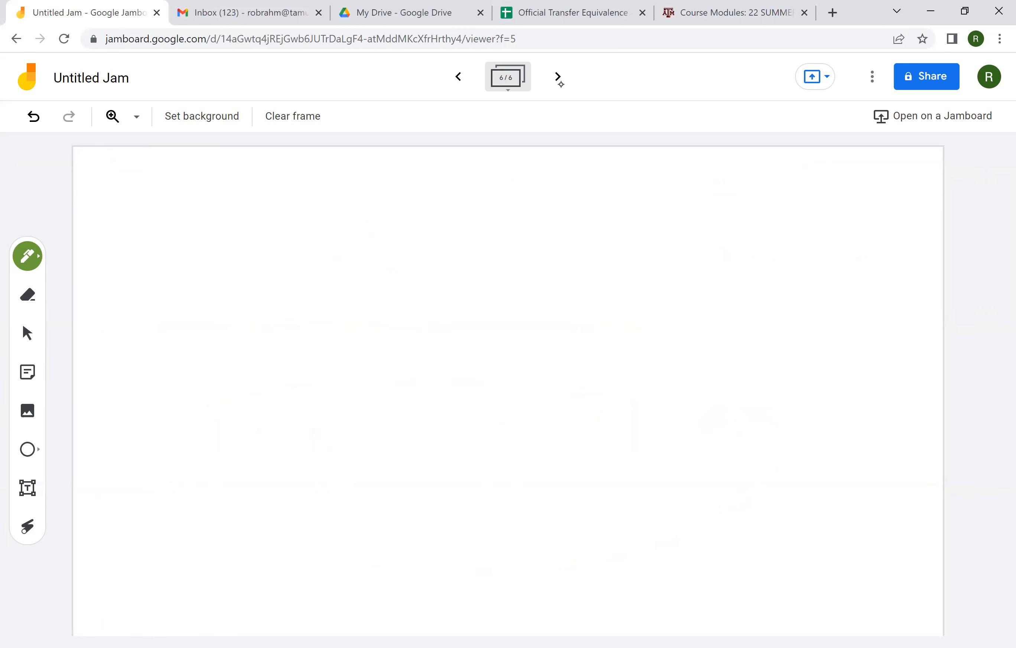
- Write the underlined THM heading and "A bdd fctn f is Riemann", erasing and fixing "RI"
left_click_drag(97, 169, 145, 197)
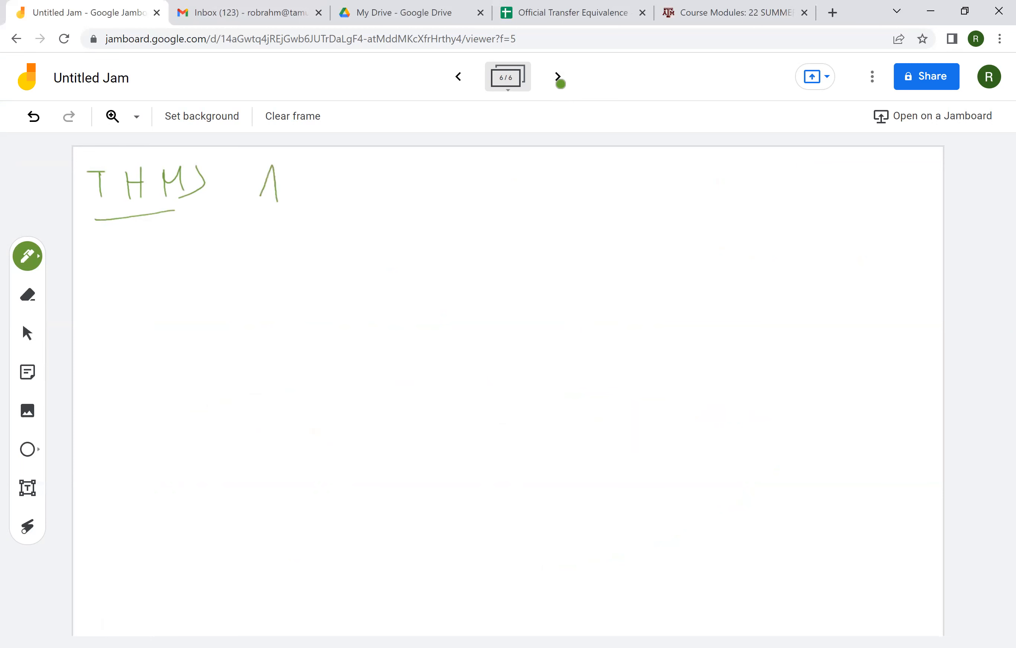
left_click_drag(337, 188, 404, 185)
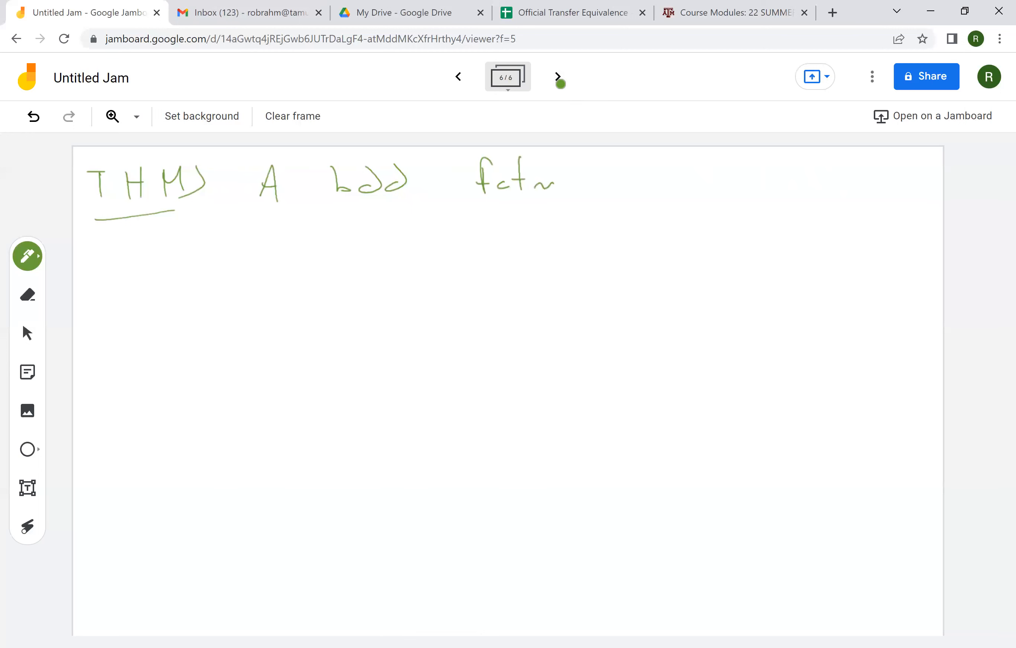
left_click_drag(596, 169, 706, 187)
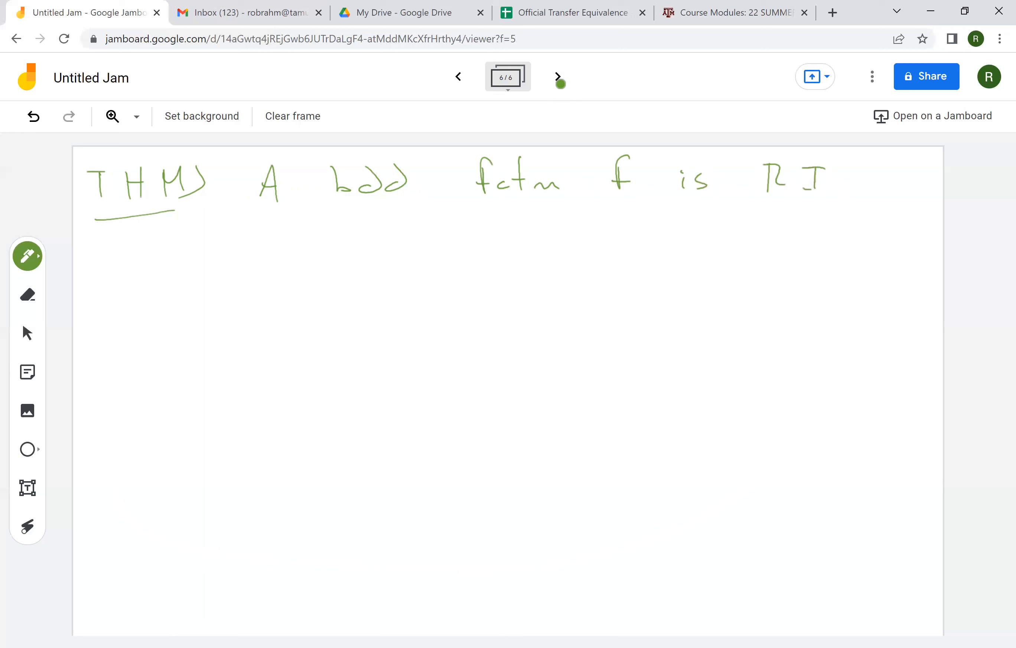
left_click(28, 295)
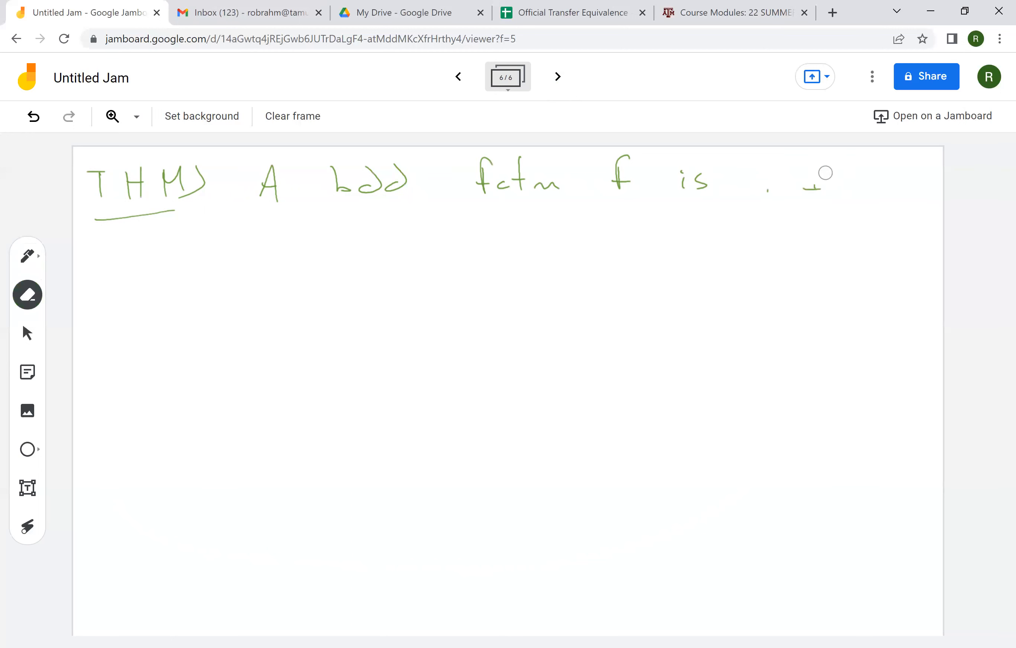
left_click(27, 255)
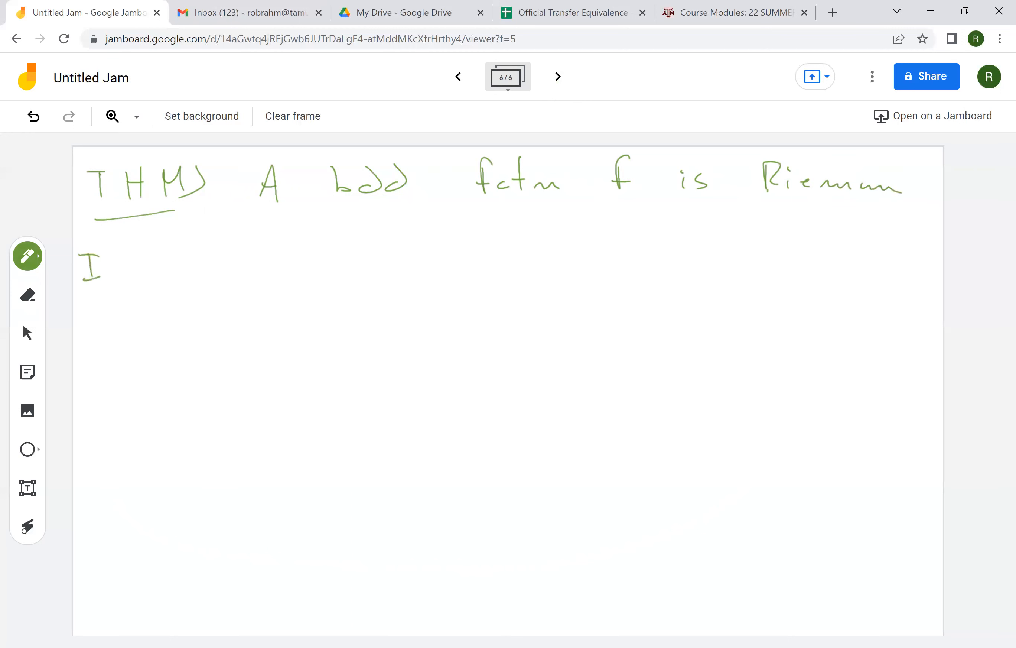
left_click_drag(104, 259, 195, 263)
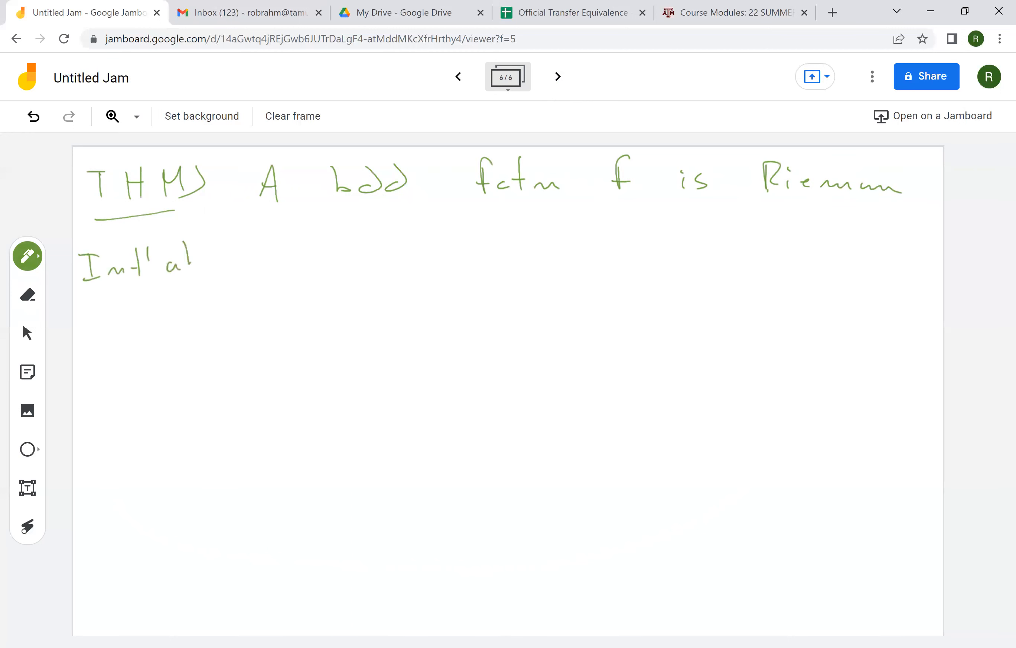
- Write "Int'able iff its Darboux int'able. In this case"
left_click_drag(195, 259, 318, 249)
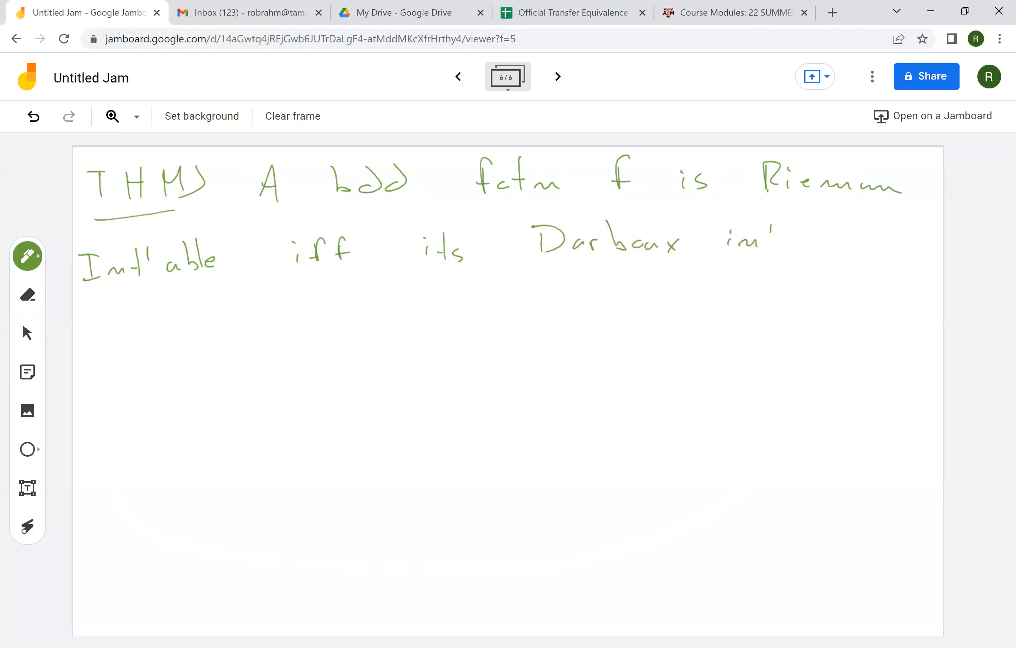
left_click_drag(733, 247, 855, 243)
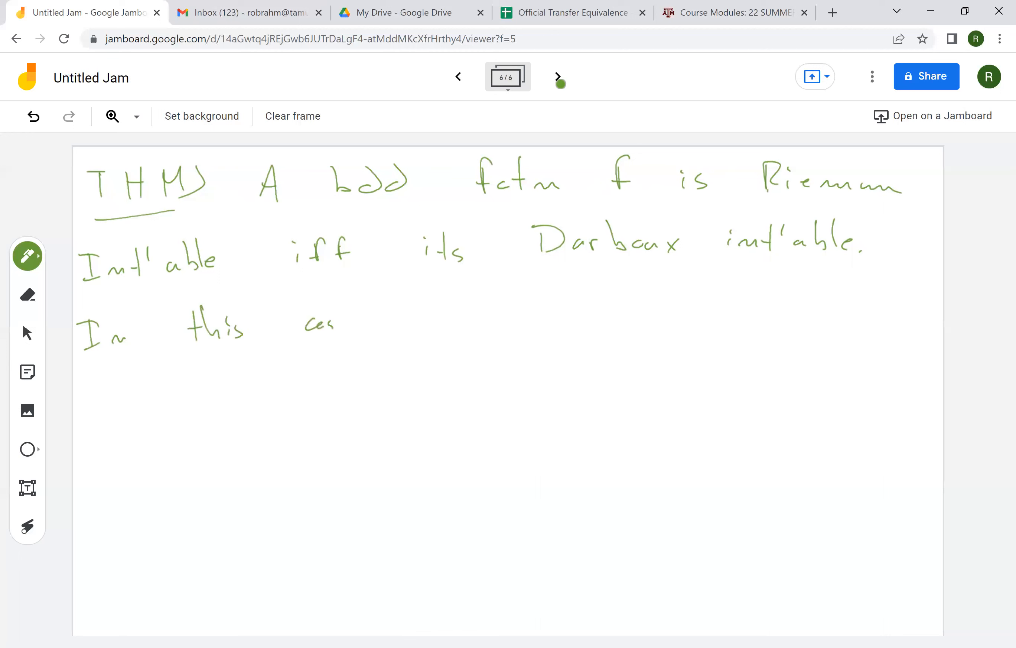
- Write ∫ₐᵇf = R∫ₐᵇf, circle both integrals, and switch the pen to red
left_click_drag(445, 285, 473, 331)
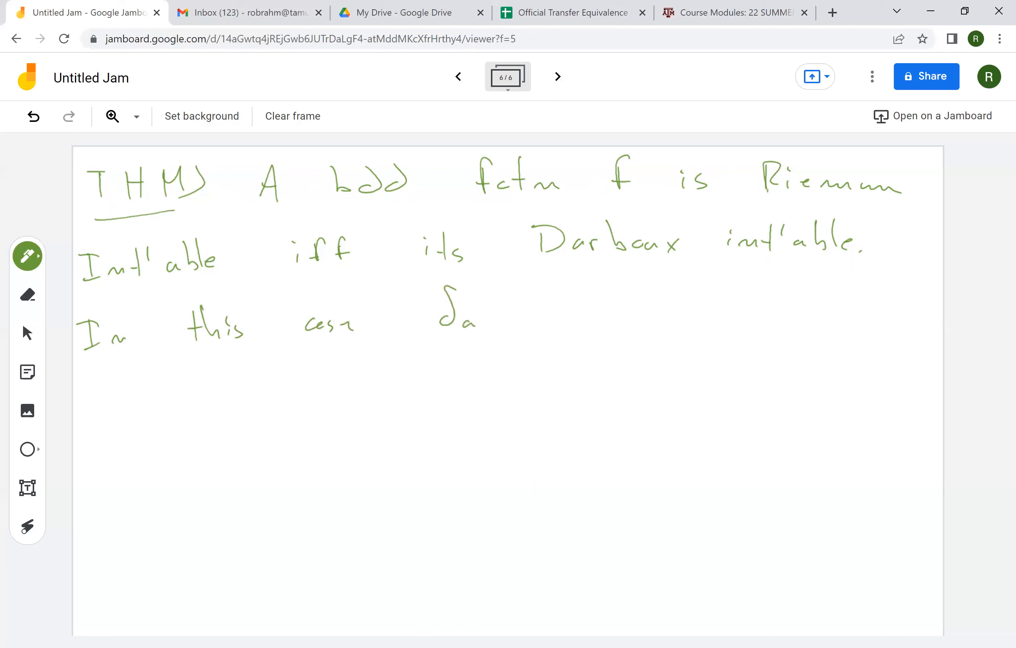
left_click_drag(473, 298, 519, 318)
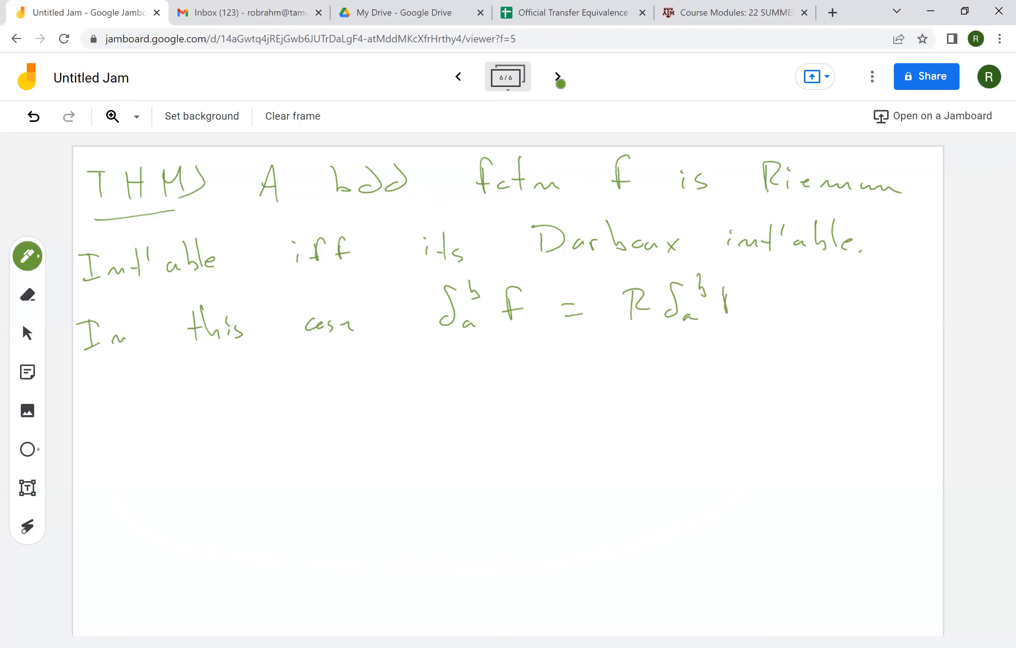
left_click_drag(725, 292, 758, 318)
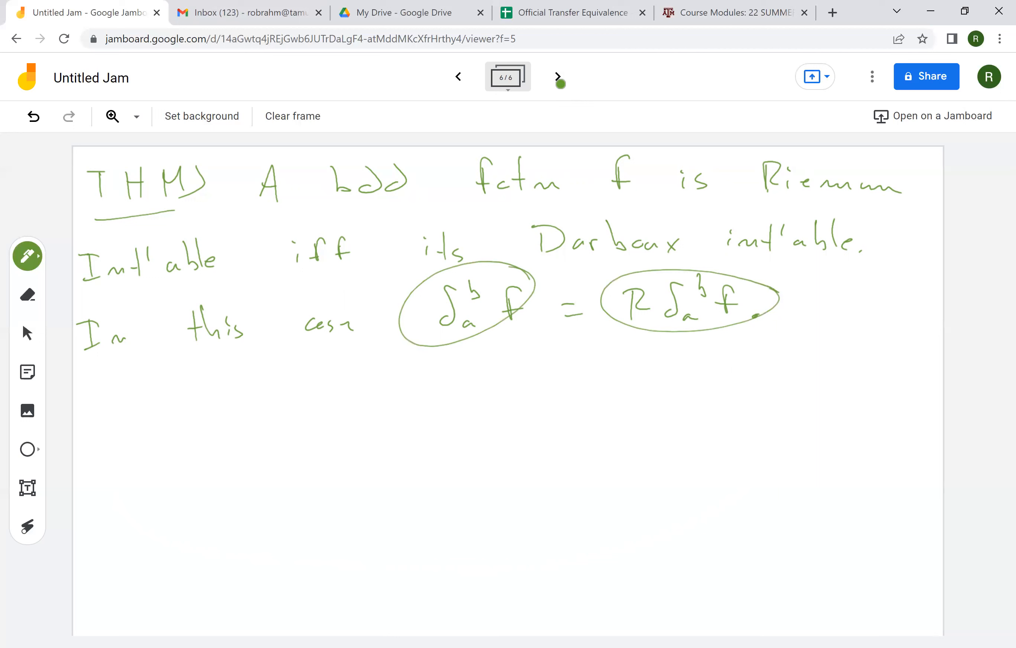
left_click(27, 256)
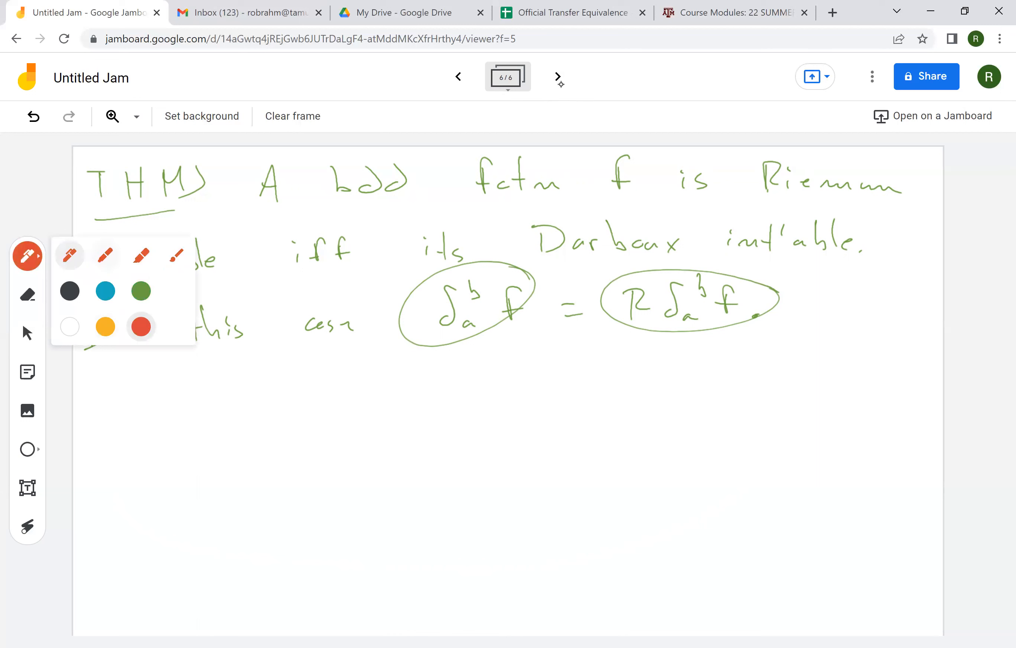